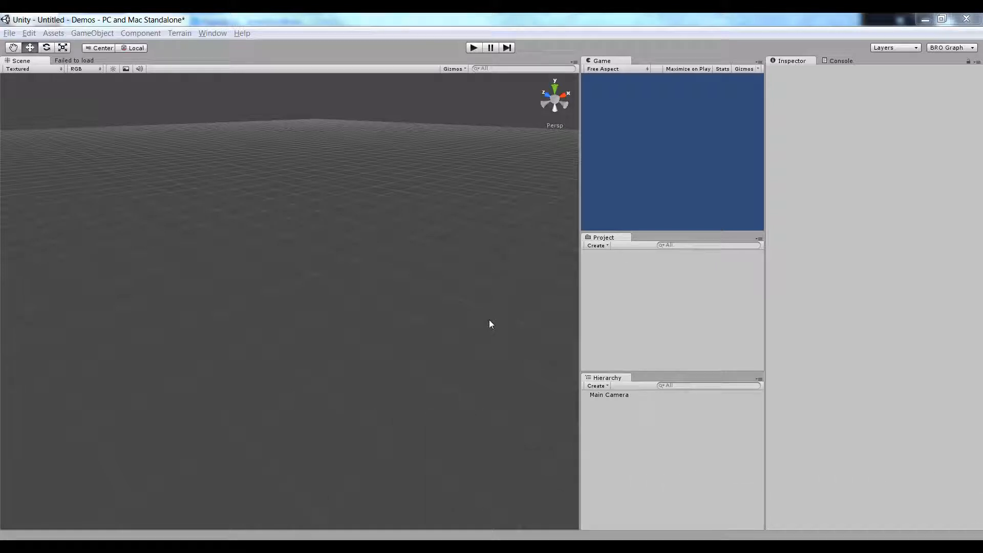
pyautogui.moveTo(511, 361)
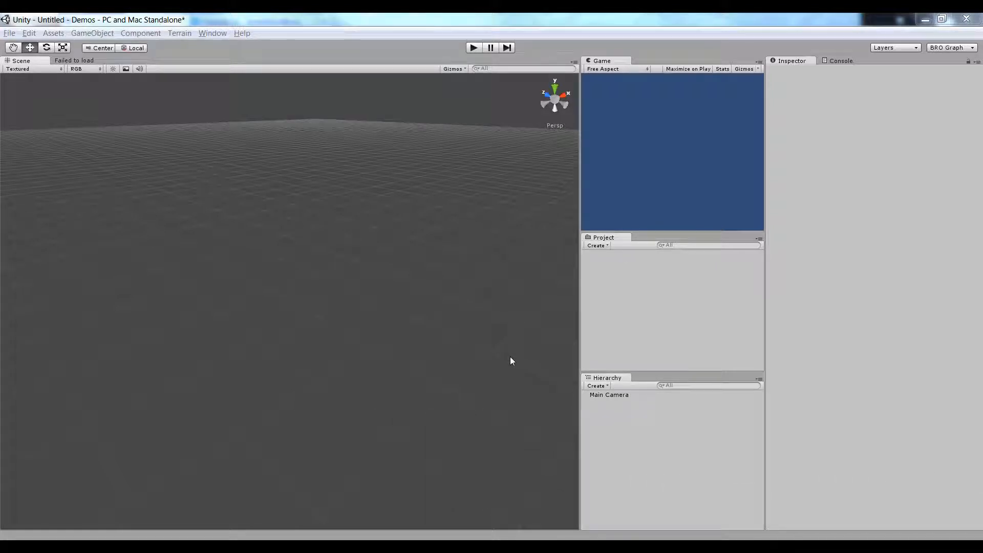
# Add cubes from the Create menu to start building the grid of cubes.
pyautogui.click(91, 33)
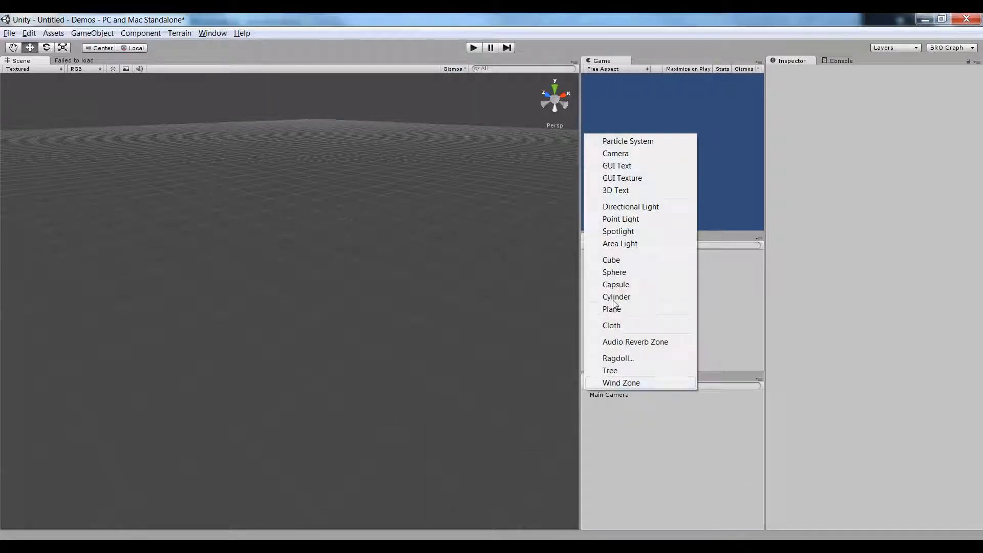
pyautogui.click(615, 271)
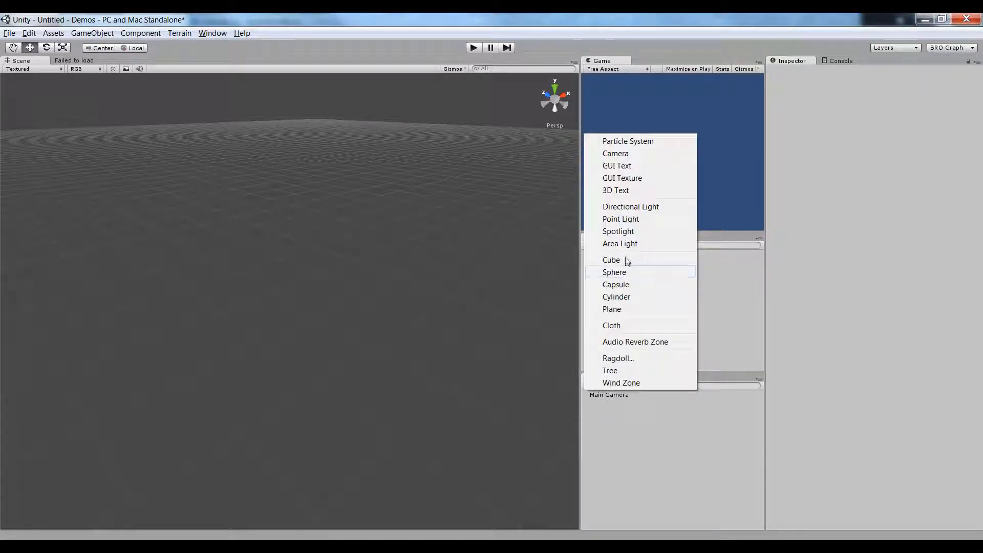
pyautogui.click(610, 259)
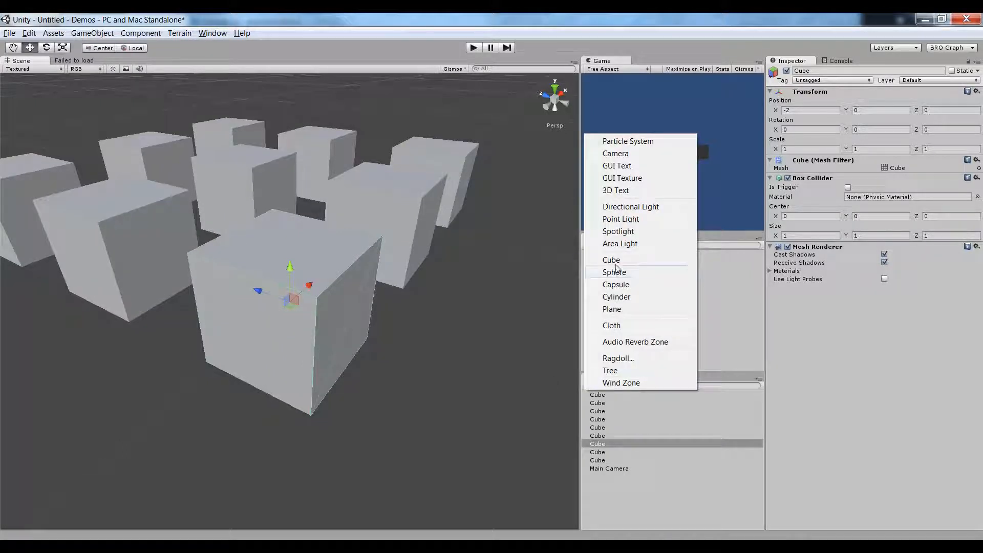
# Add a sphere in front of the cubes and set its scale to 0.5.
pyautogui.click(614, 271)
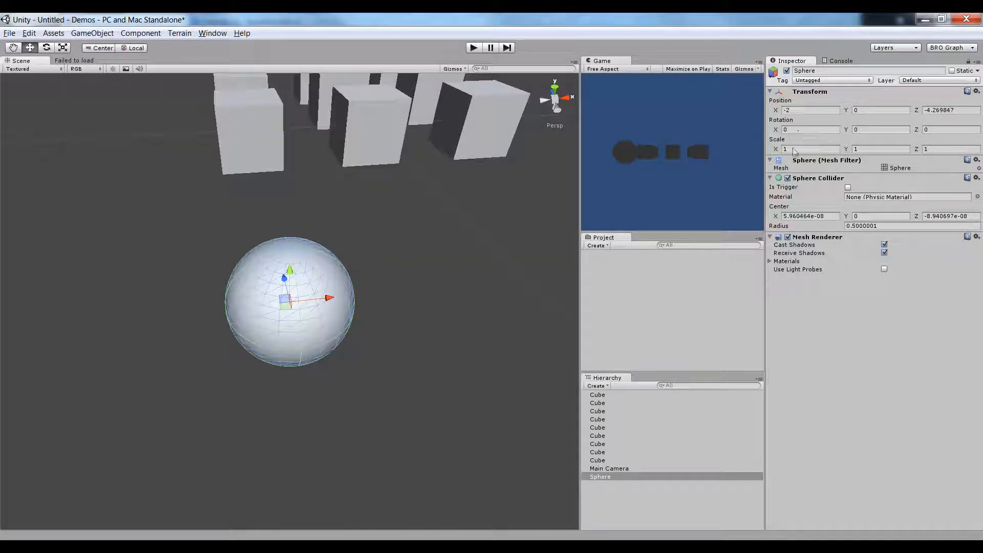
pyautogui.write('0.5')
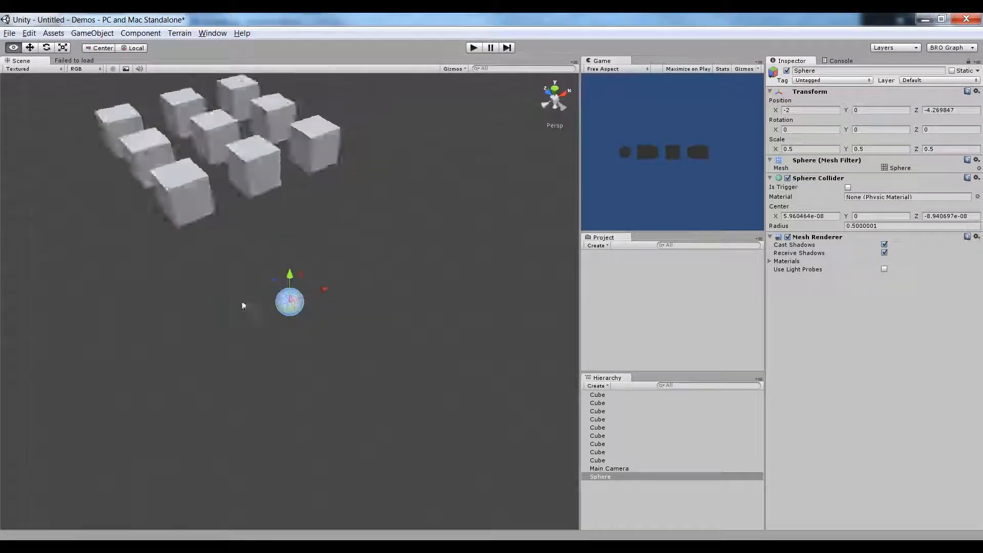
pyautogui.moveTo(242, 307); pyautogui.dragTo(296, 198)
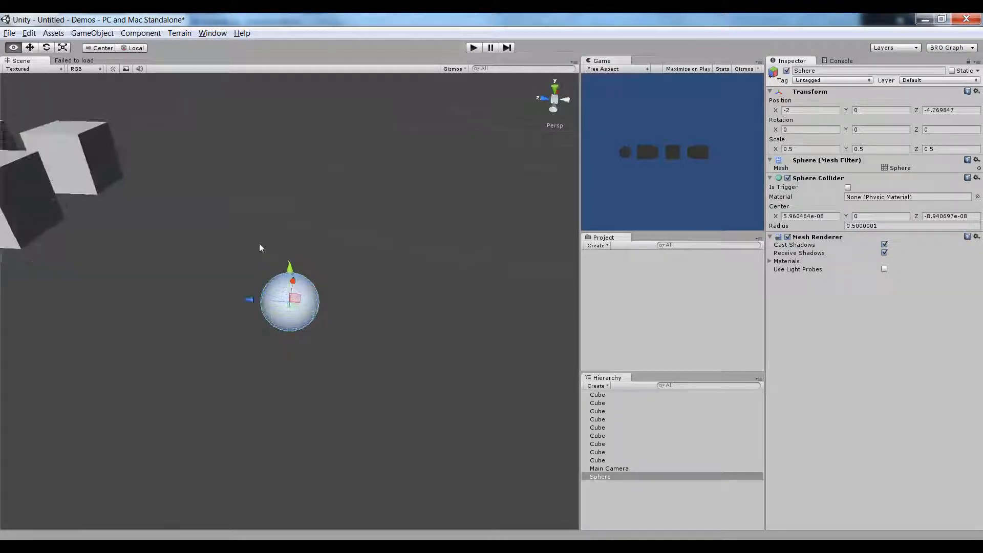
# Create an empty child of the sphere with a Sphere Collider, placed just ahead of it.
pyautogui.click(91, 33)
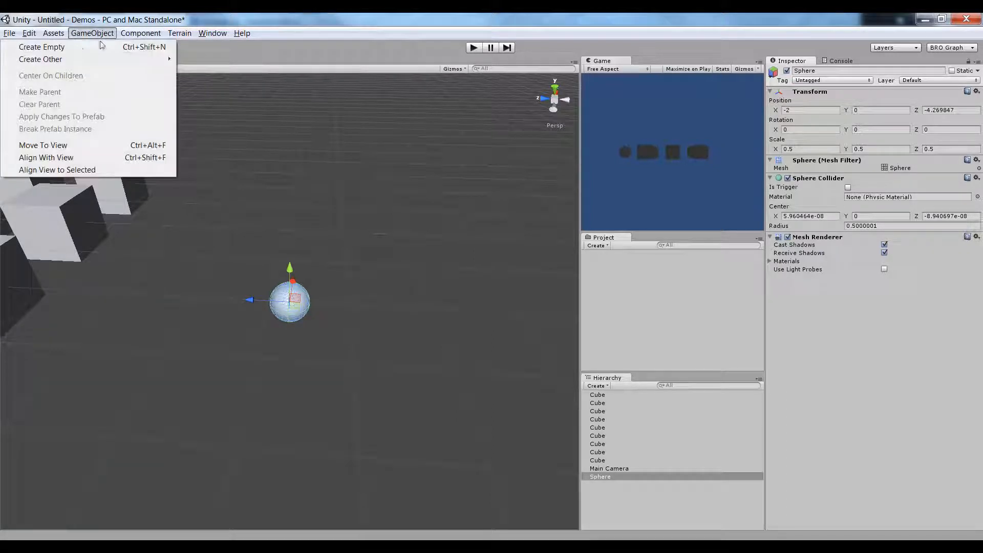
pyautogui.click(41, 46)
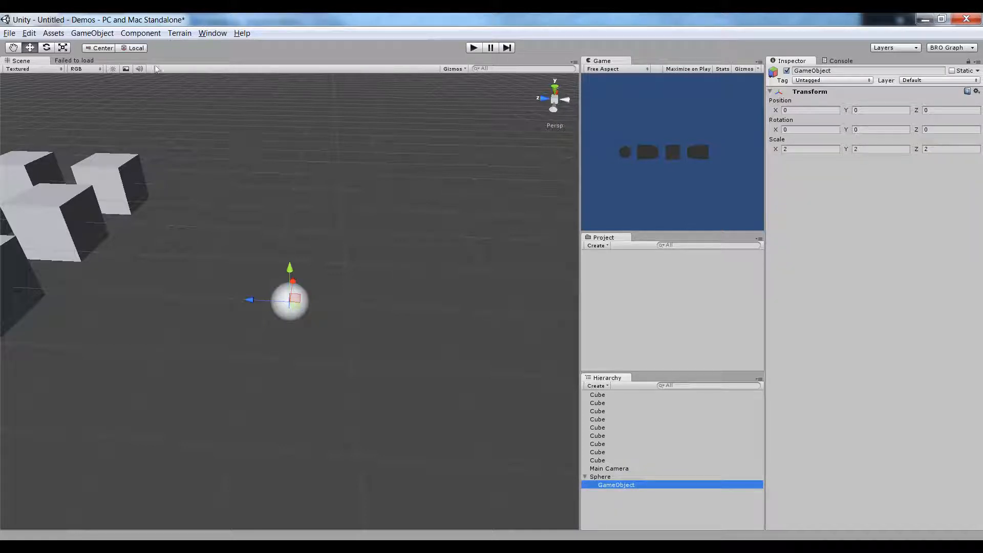
pyautogui.click(140, 33)
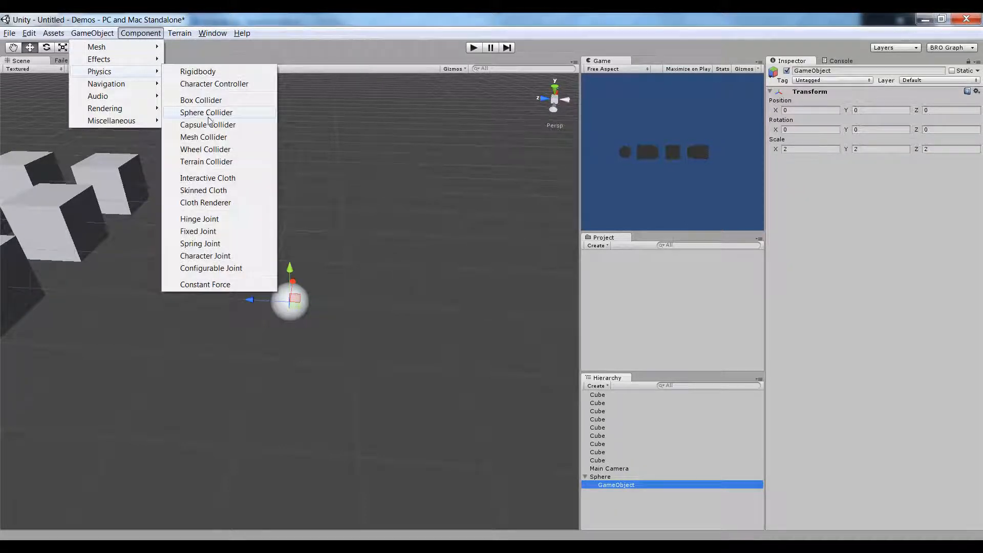
pyautogui.click(205, 113)
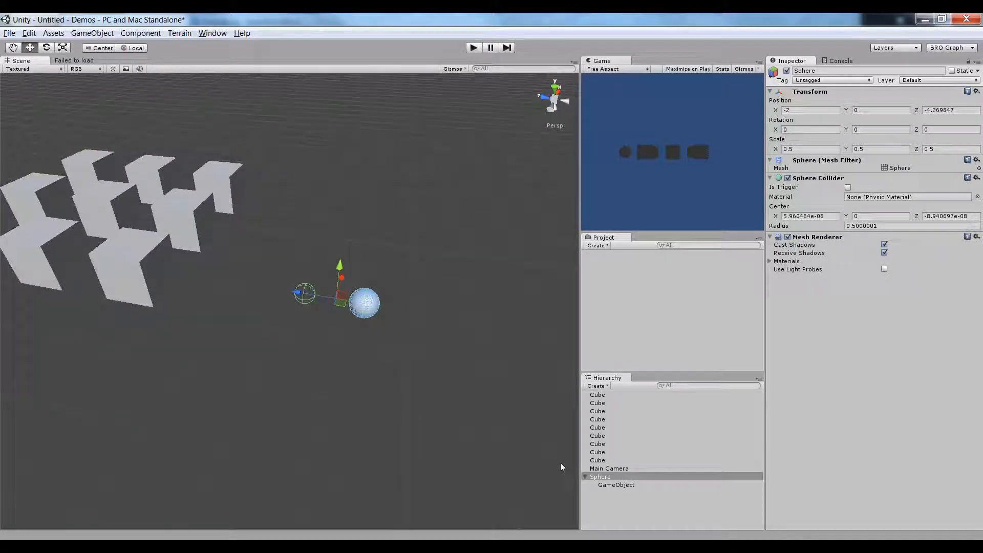
pyautogui.click(616, 484)
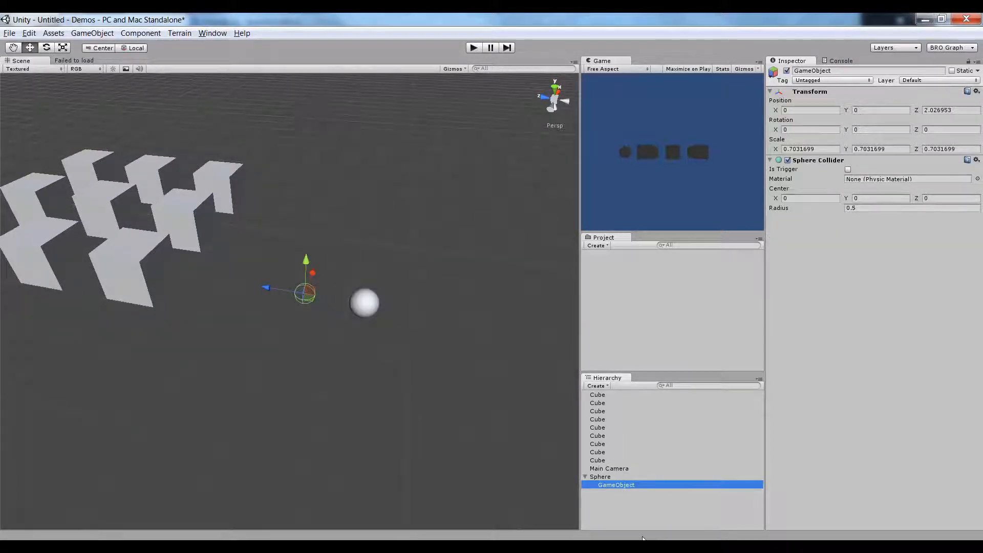
pyautogui.click(601, 476)
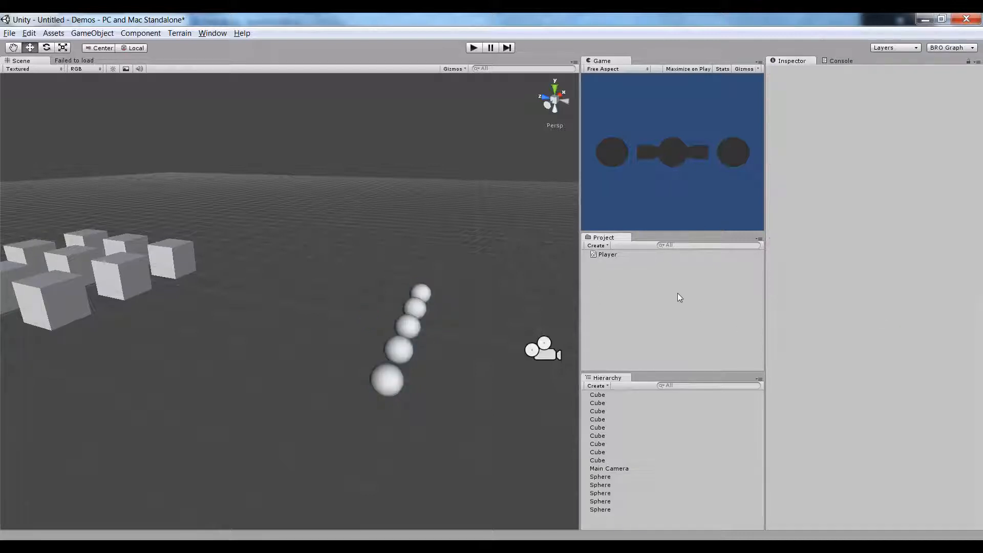
# Inspect a sphere and select the Player script asset in the project files.
pyautogui.click(599, 501)
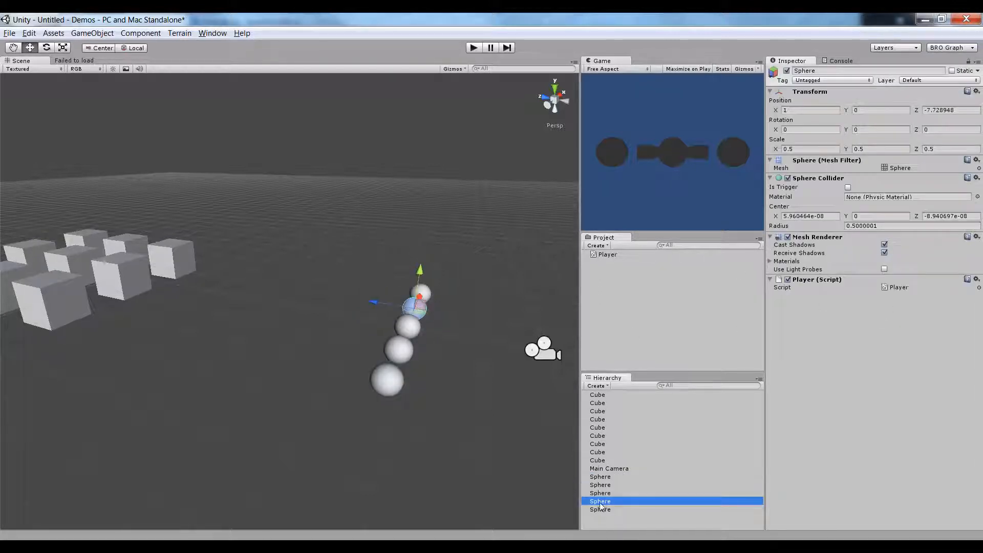
pyautogui.click(606, 254)
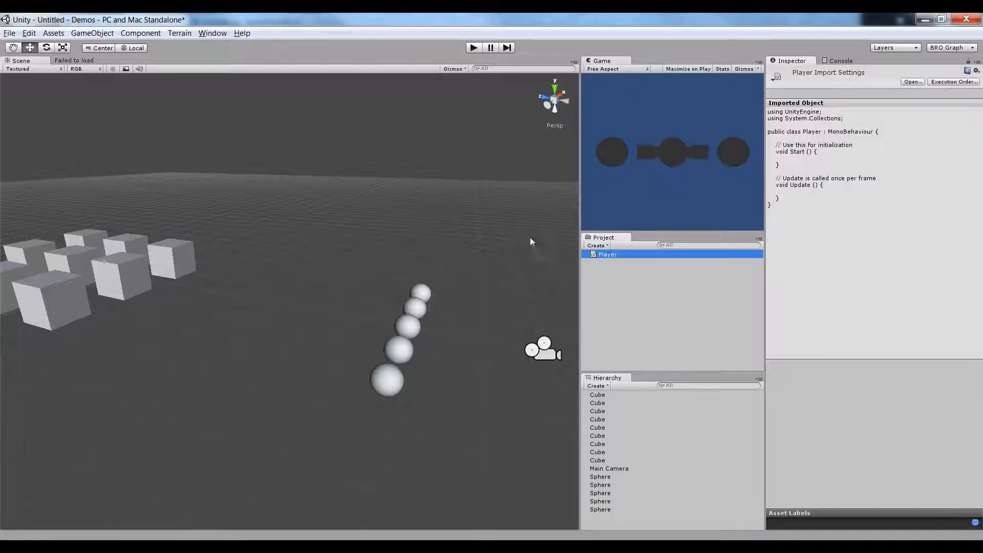
# Declare public speed and stopDistance = 1 fields plus a private bool stopped in Player.cs.
pyautogui.doubleClick(607, 254)
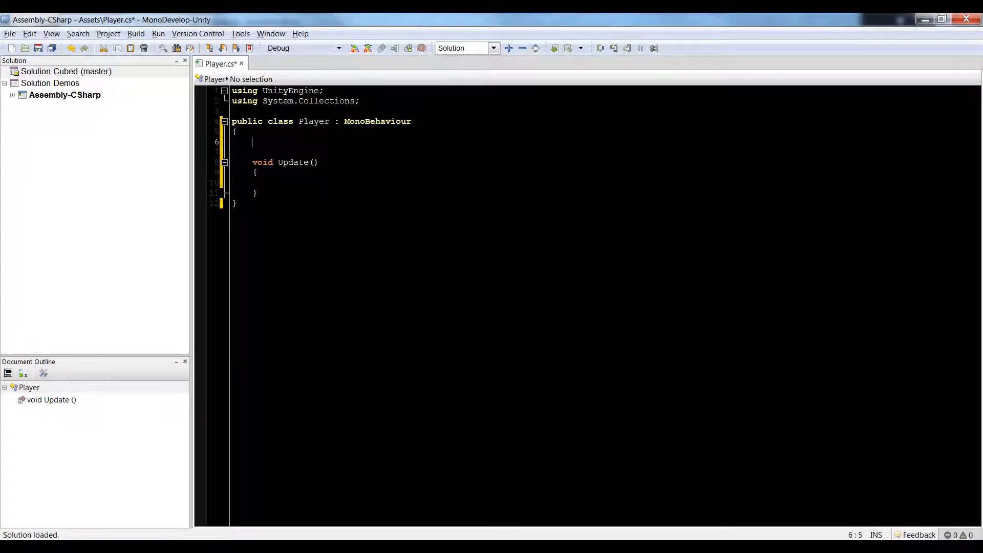
pyautogui.write('public float sto')
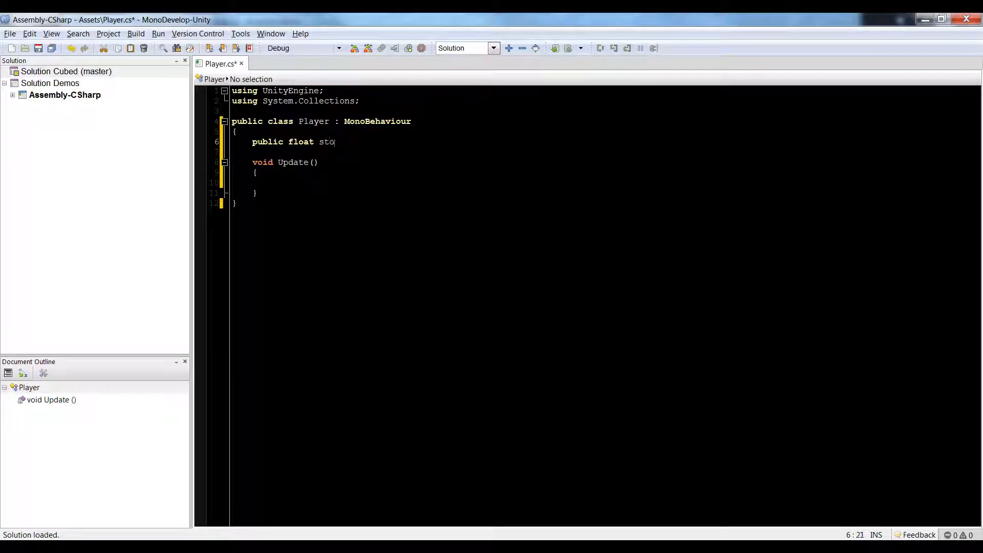
pyautogui.write('pDistance')
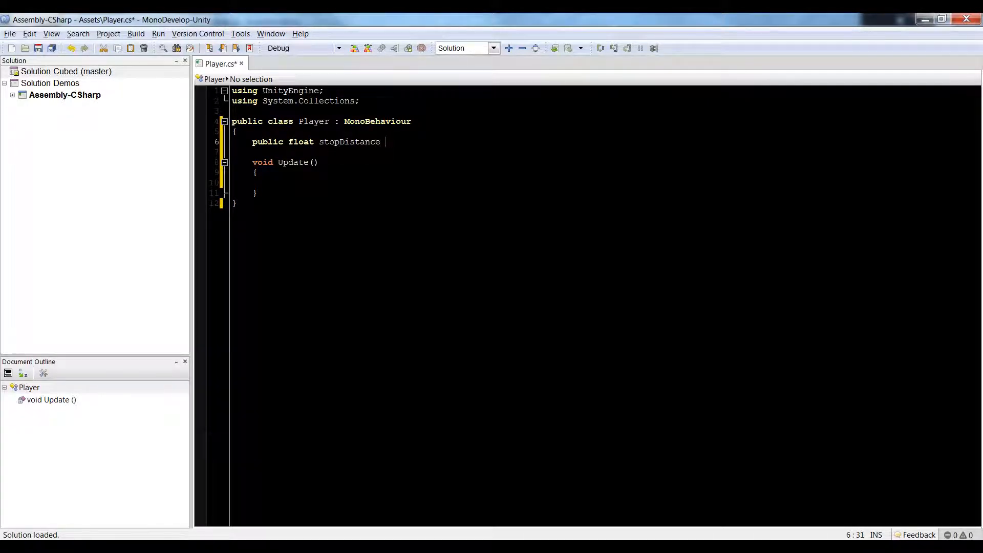
pyautogui.write('= 1;')
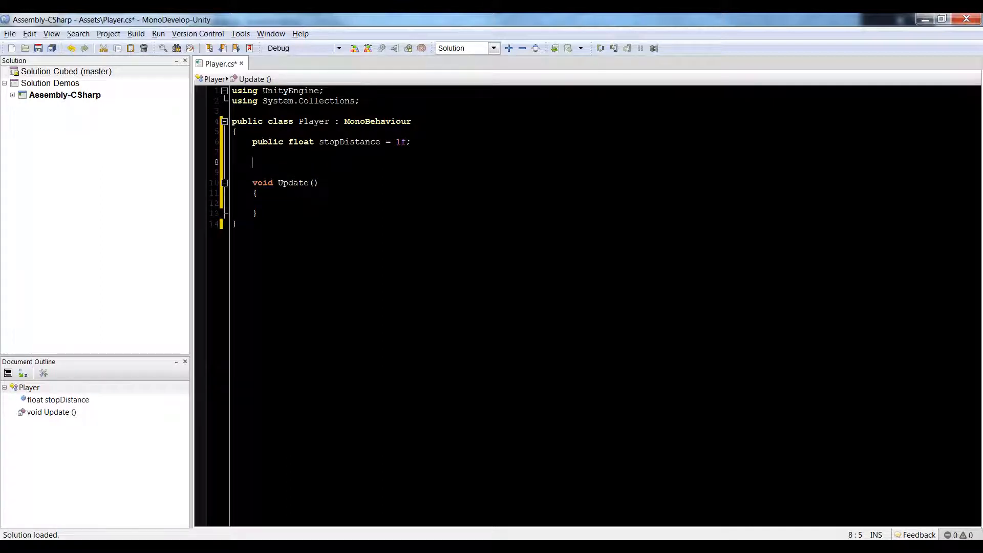
pyautogui.write('pu')
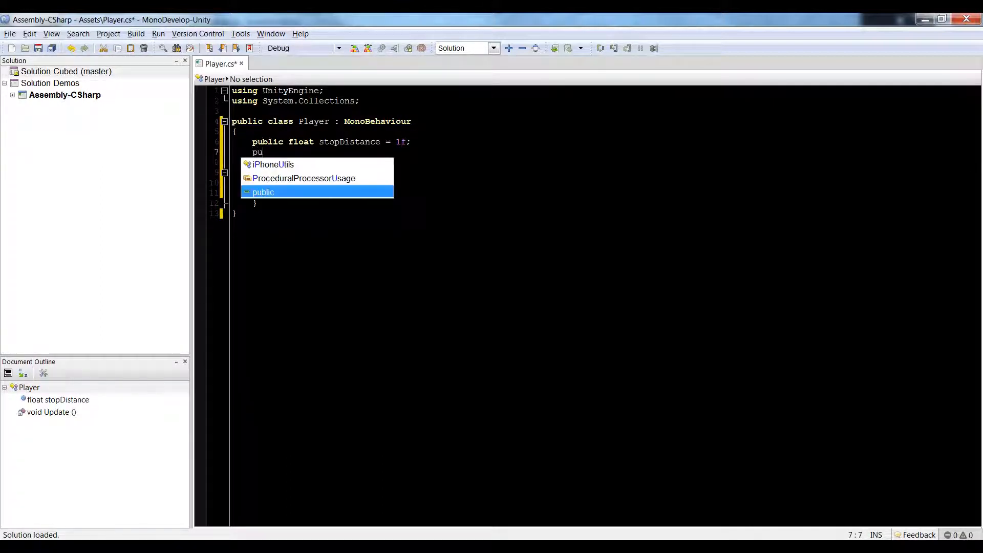
pyautogui.write('ivte')
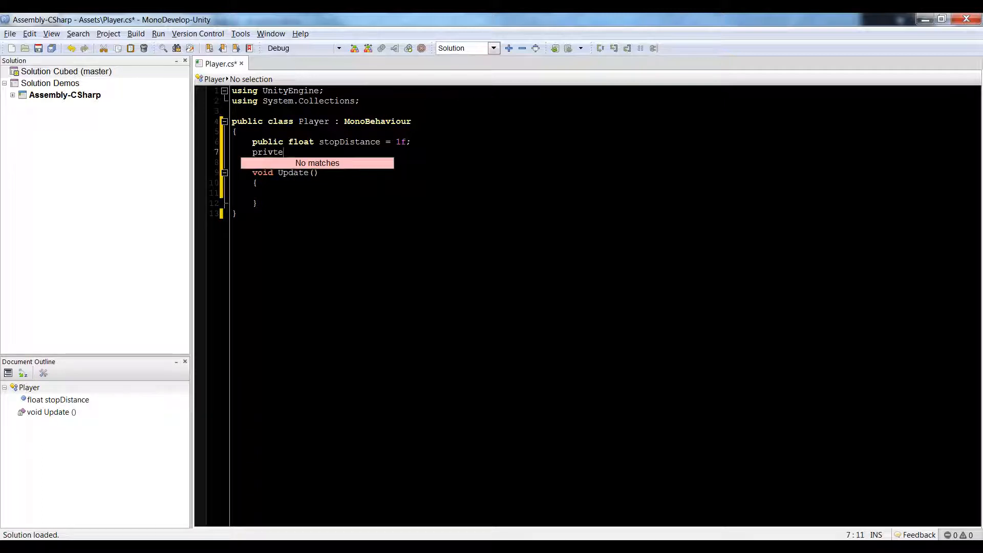
pyautogui.press('BackSpace')
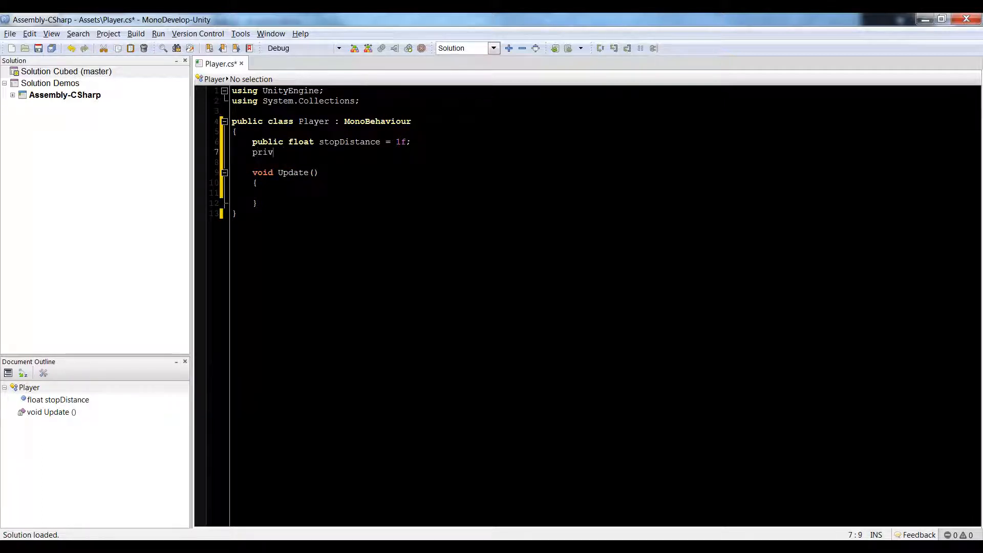
pyautogui.write('ate bool s')
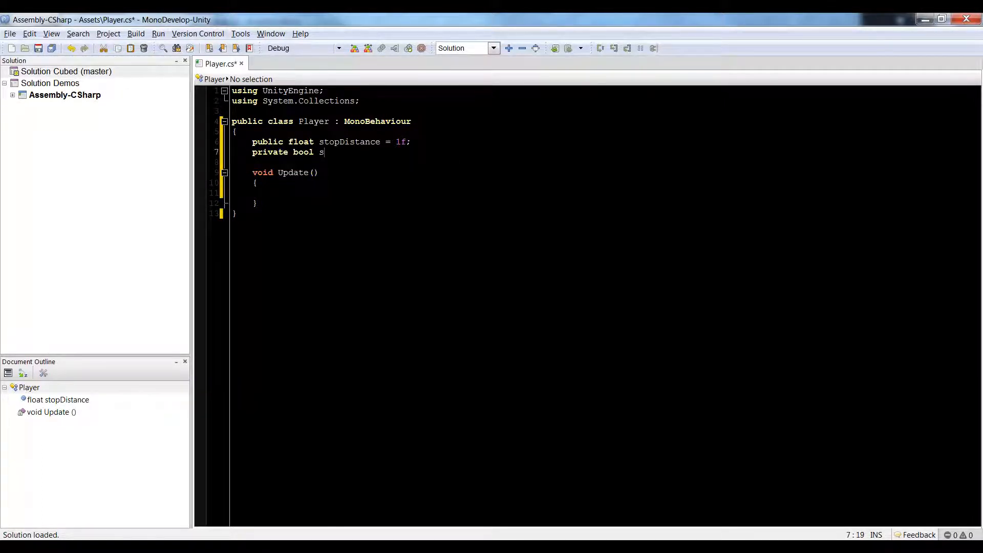
pyautogui.write('topped;')
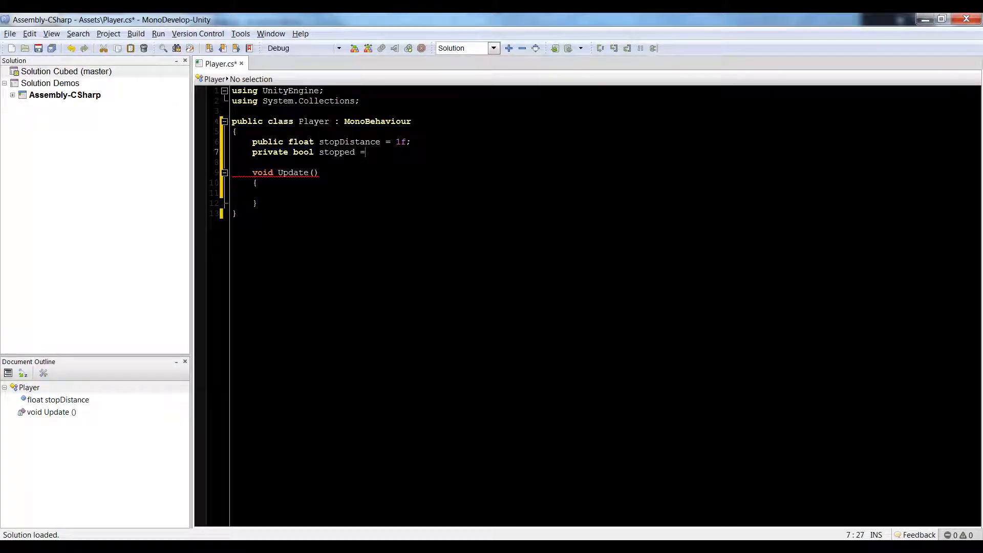
pyautogui.write('false;')
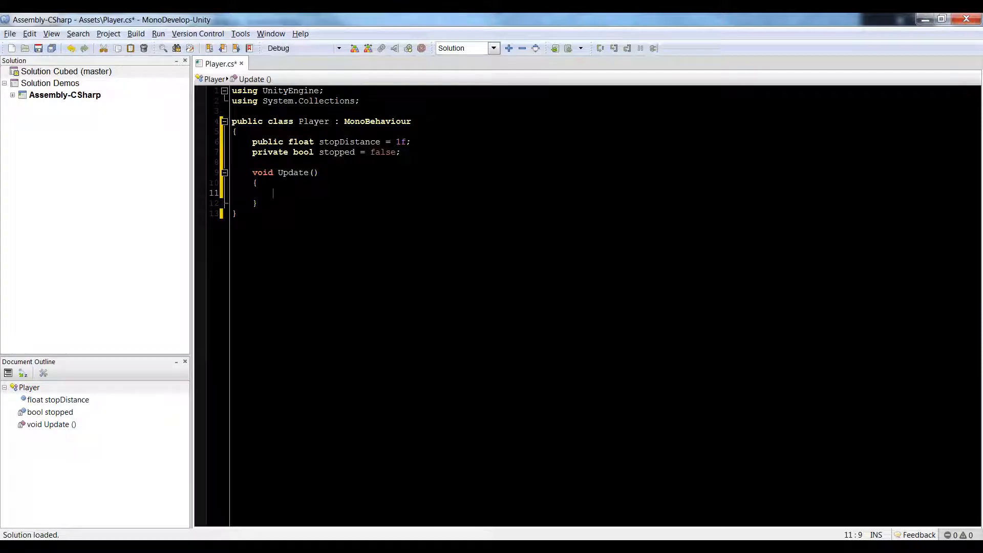
# Make Update translate the transform forward by speed each frame.
pyautogui.write('transform.translate(')
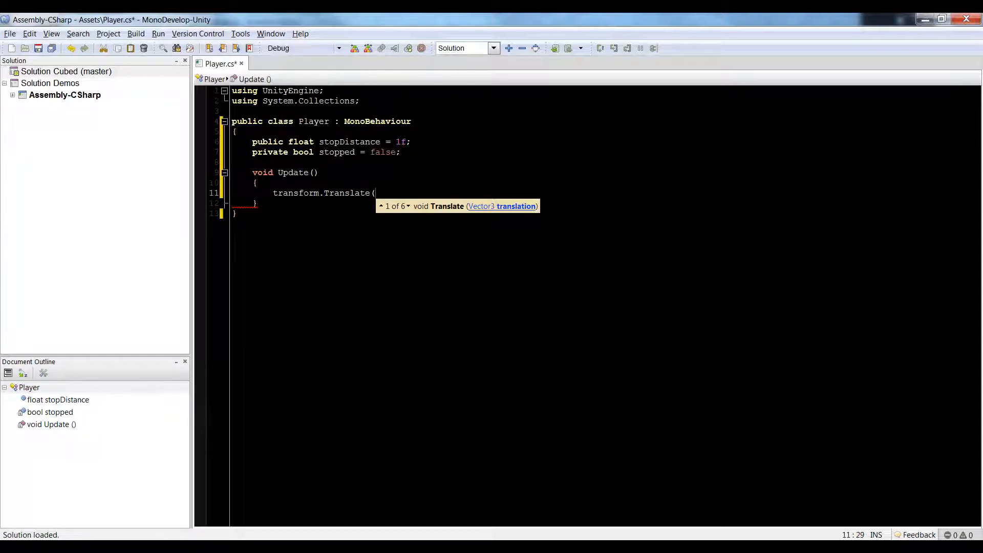
pyautogui.write('transform.')
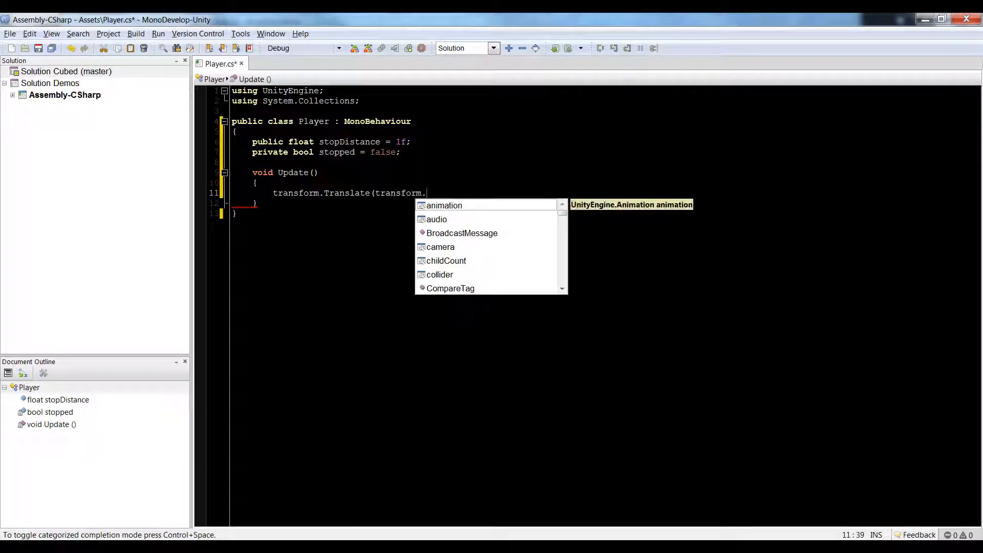
pyautogui.write('forward);')
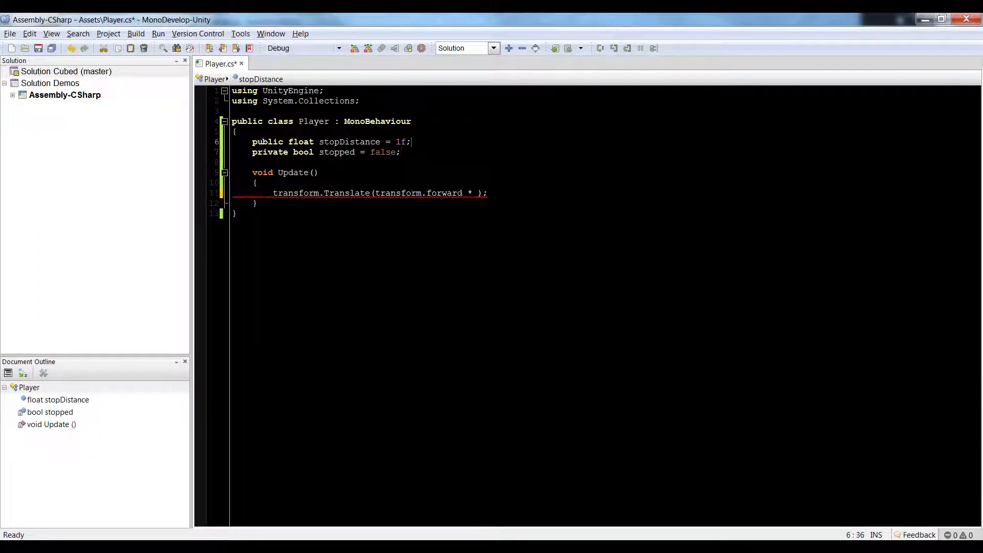
pyautogui.write('l')
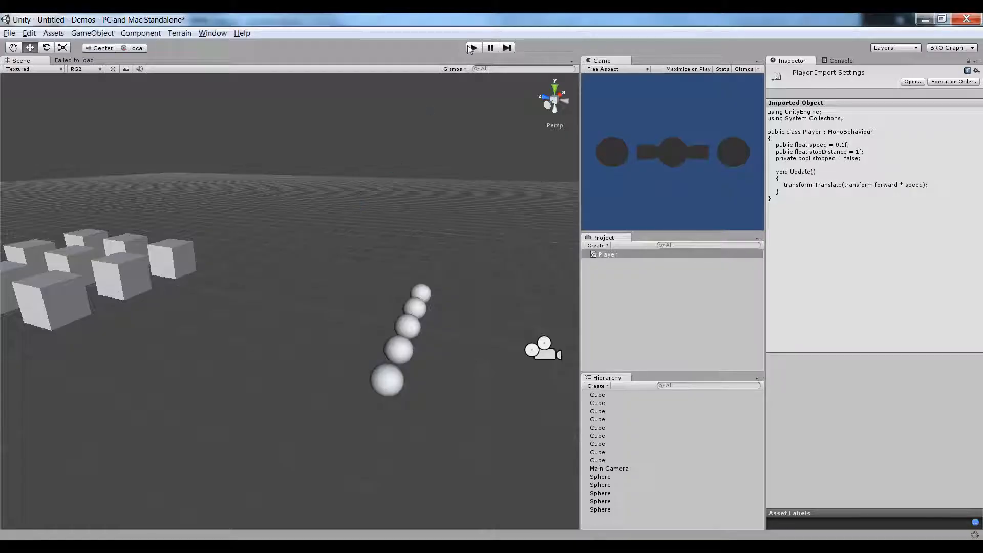
# Return from the Unity editor to the Player.cs tab in MonoDevelop.
pyautogui.click(473, 47)
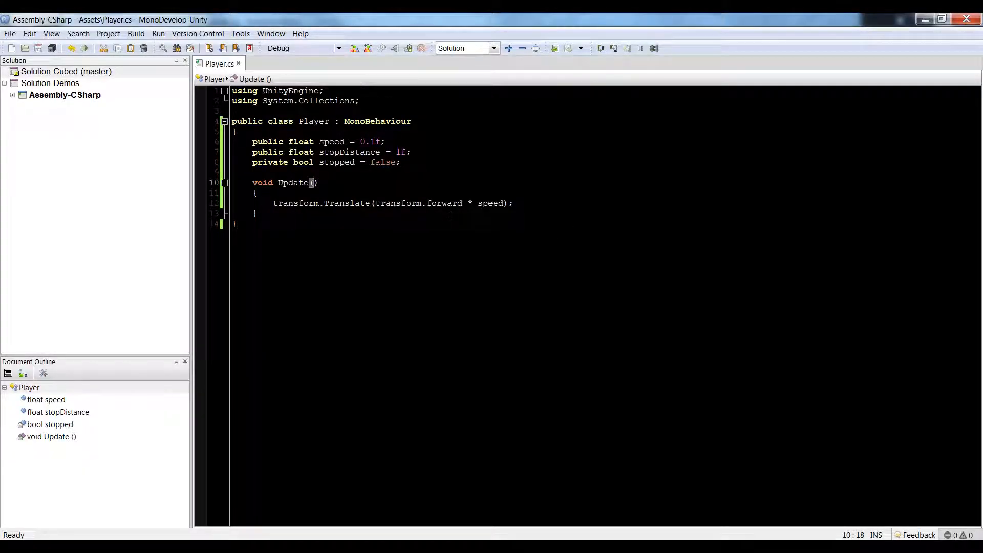
# Declare 'RaycastHit hit;' in Update and begin an if on Physics.Raycast.
pyautogui.press('enter')
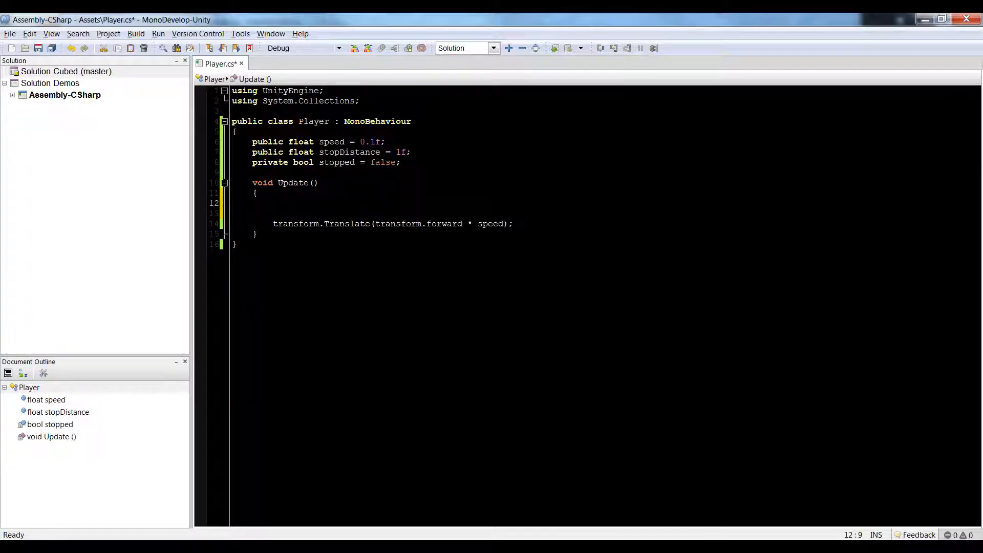
pyautogui.write('RR')
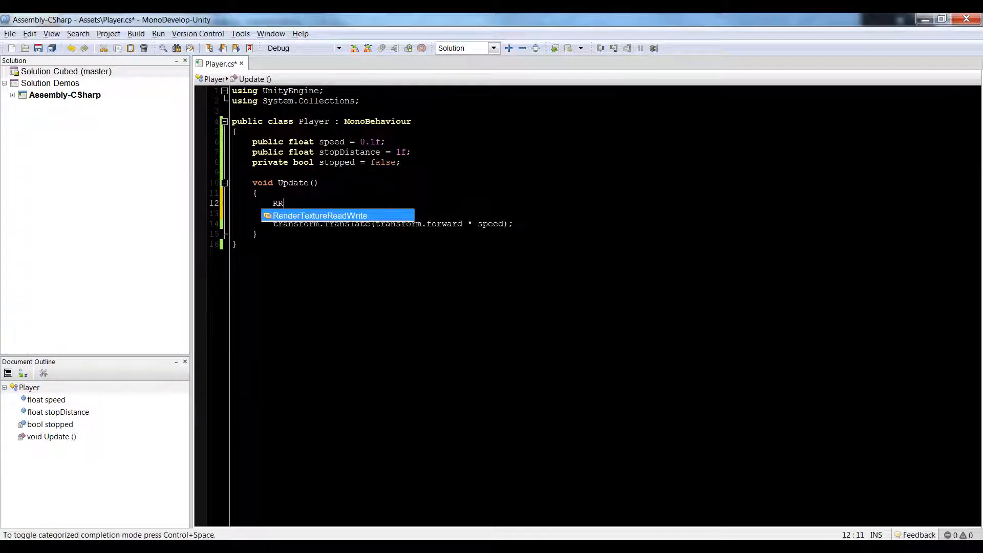
pyautogui.write('aycastHit hit;')
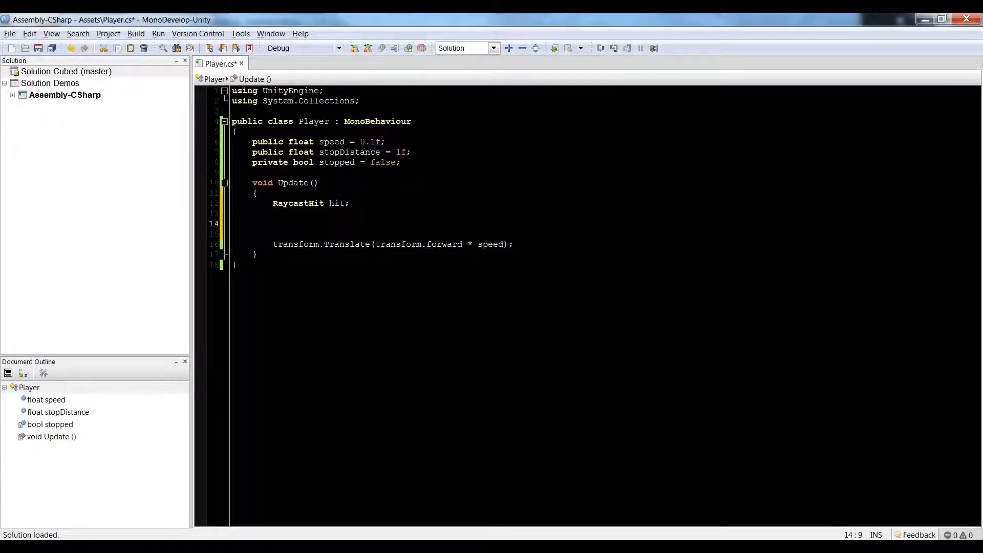
pyautogui.write('if (')
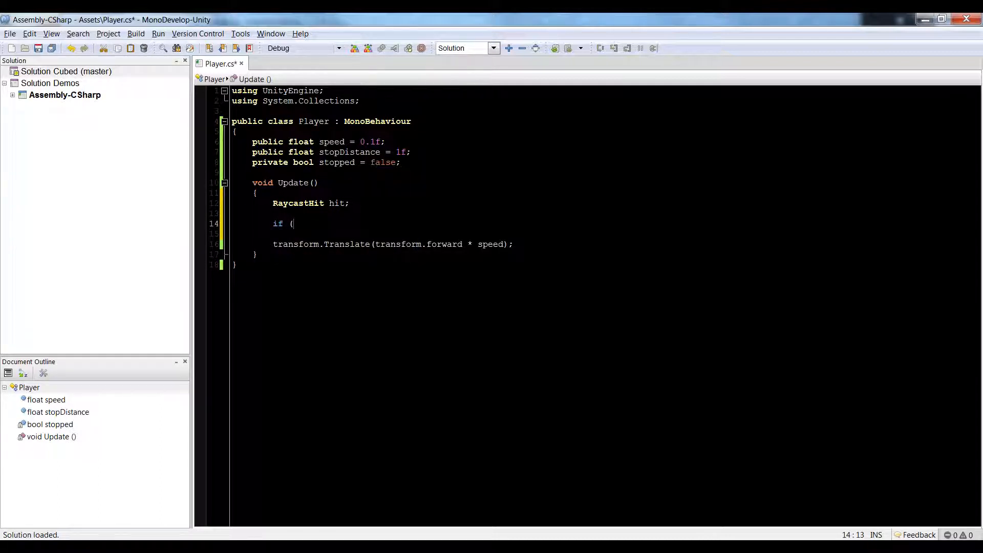
pyautogui.write('Physics.raycast(')
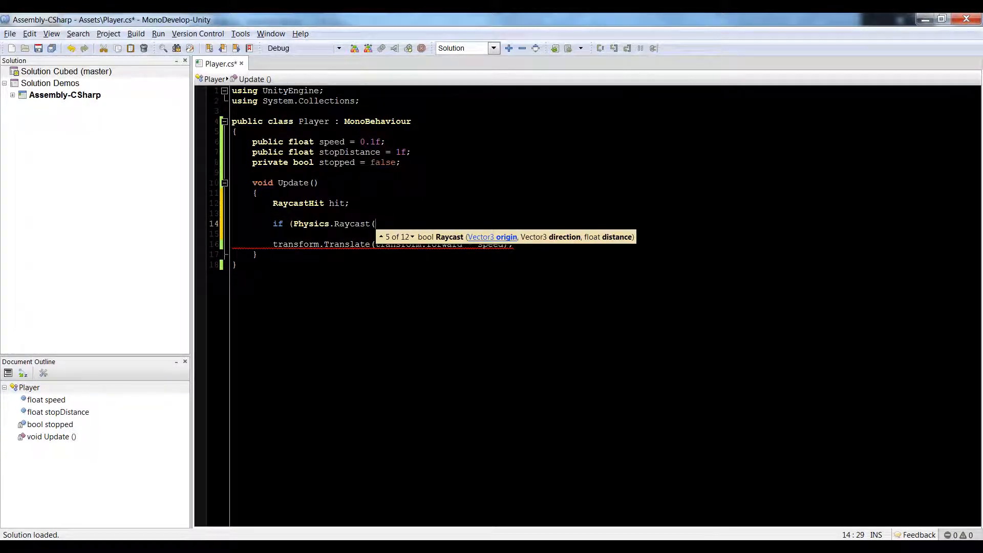
pyautogui.write('transform.position,')
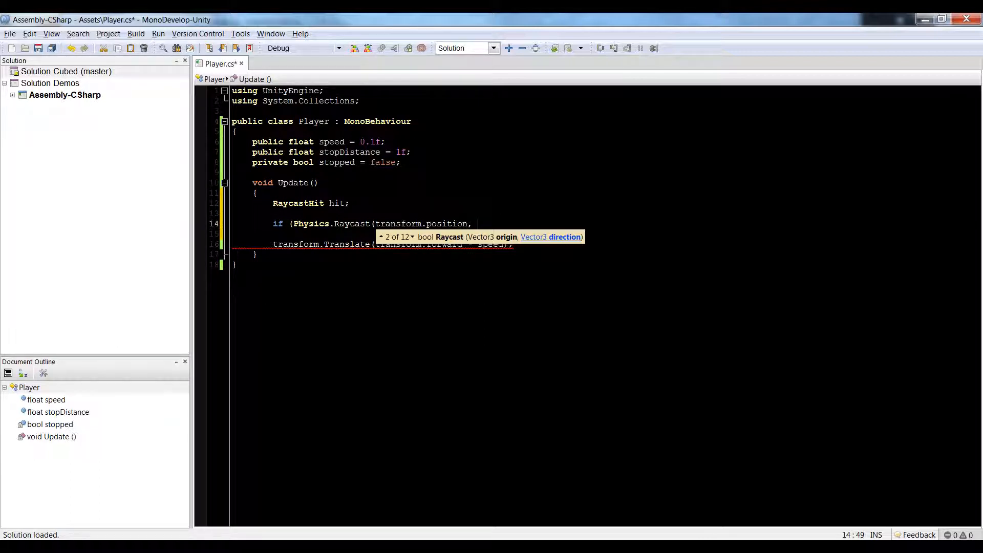
# Complete the raycast with transform.position, transform.forward, out hit and stopDistance.
pyautogui.write('transform.forward,')
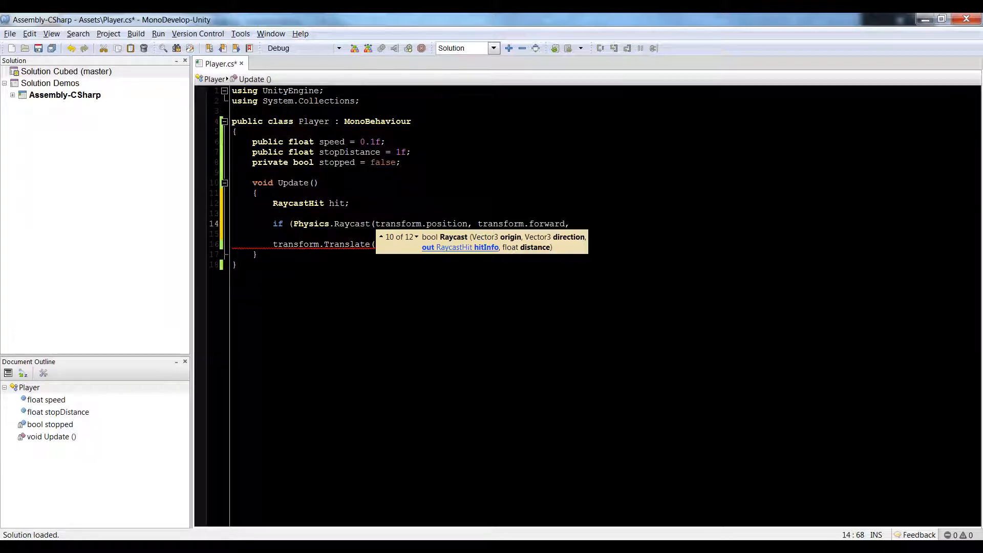
pyautogui.write('out')
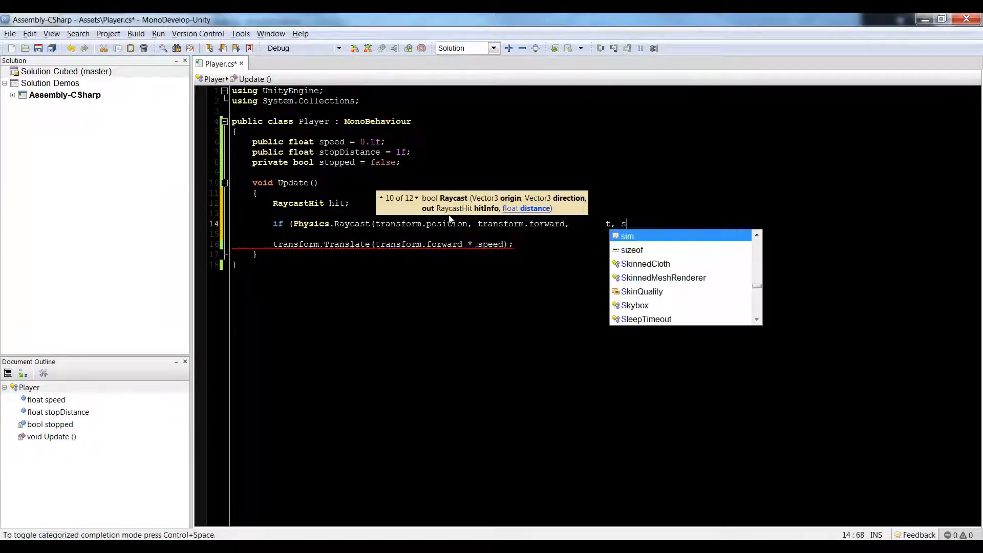
pyautogui.write('out hit, stopDistance))')
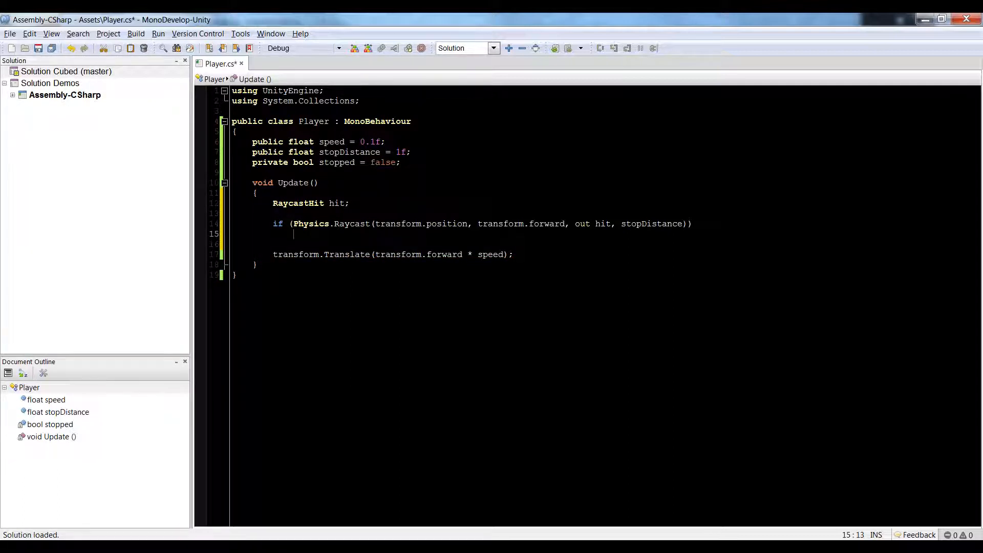
# Set stopped = true on a raycast hit and translate only while !stopped.
pyautogui.write('s')
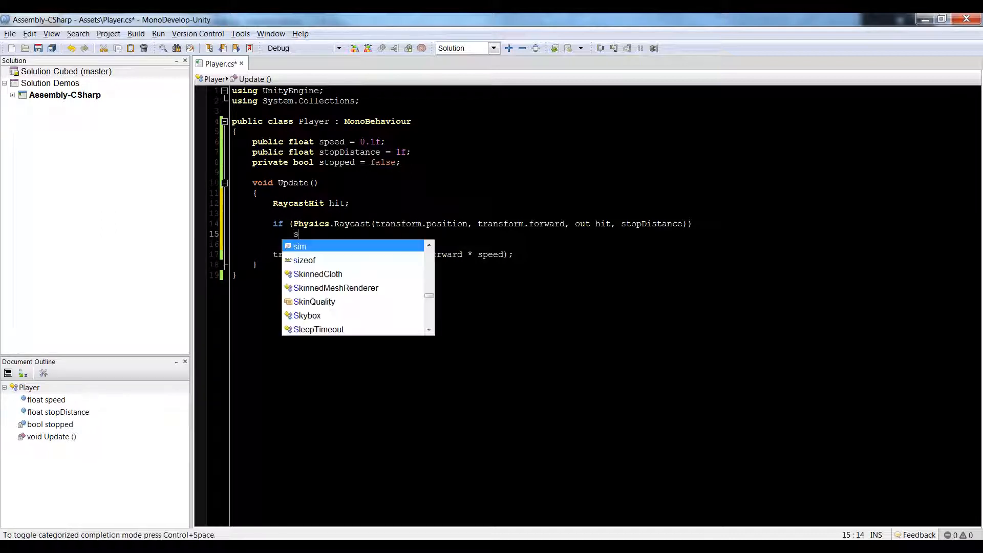
pyautogui.write('topped = true;')
pyautogui.write('if')
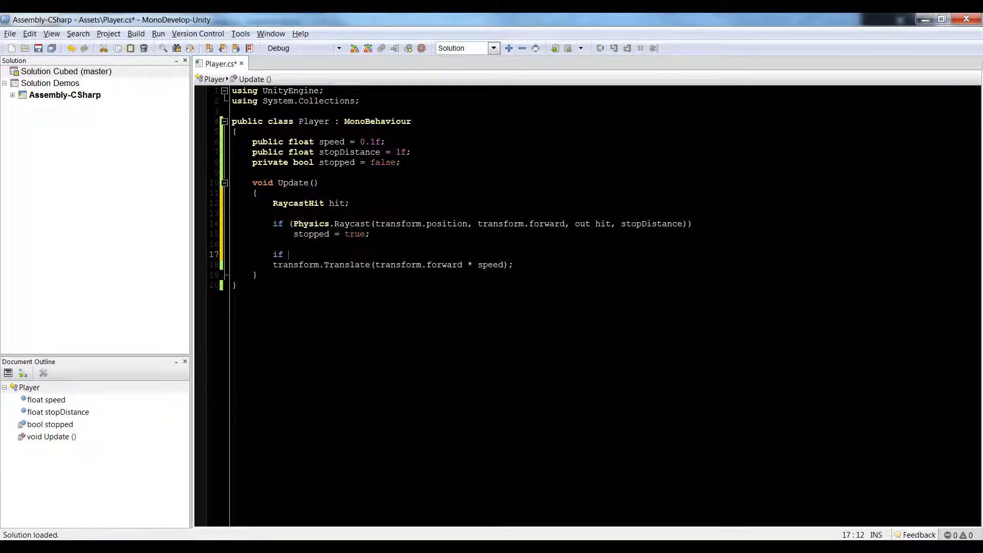
pyautogui.write('(!st')
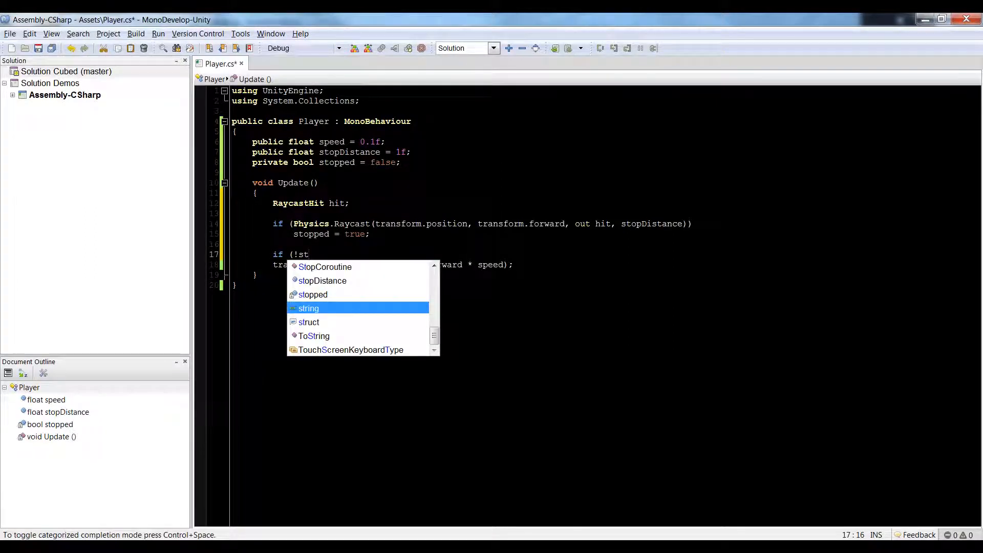
pyautogui.write('opped)')
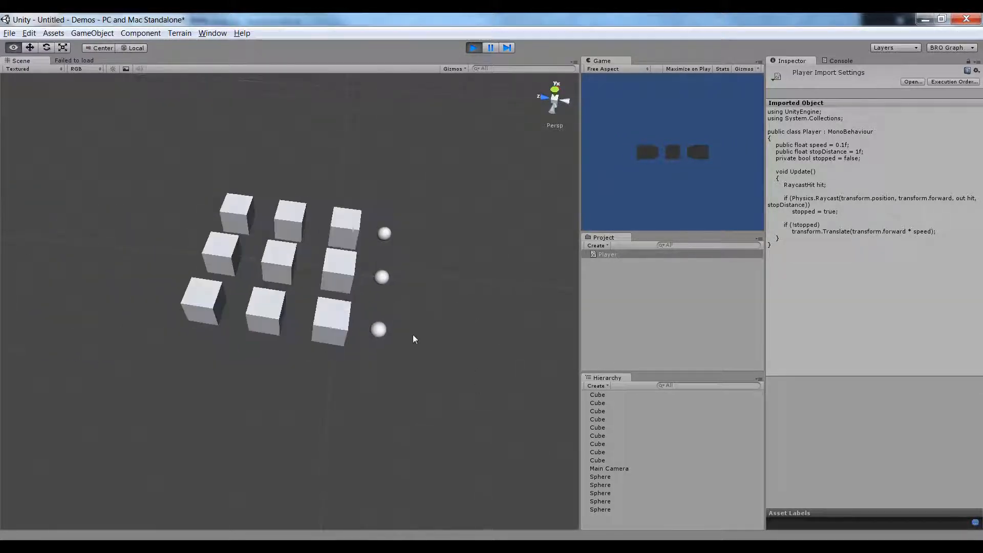
# Stop play mode so the spheres return to their start positions.
pyautogui.click(473, 47)
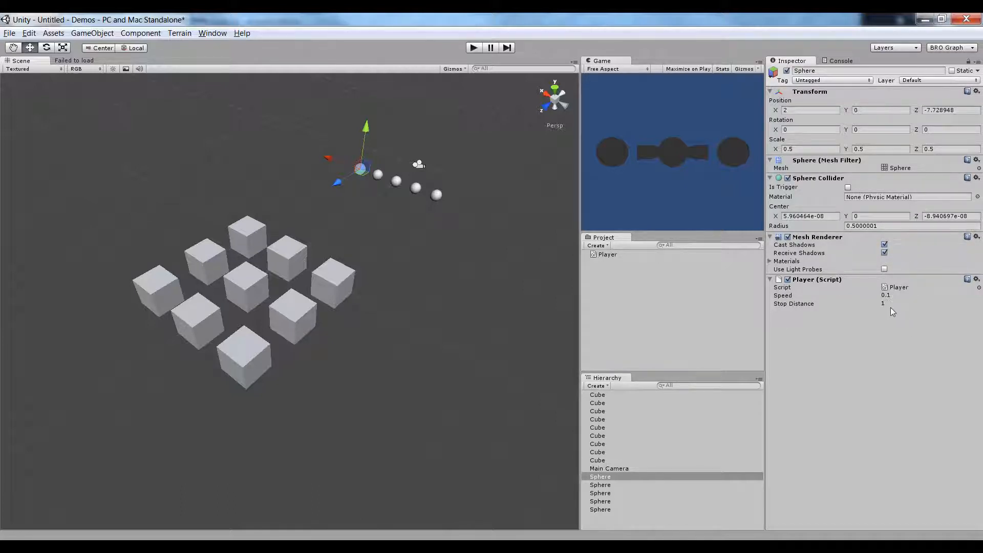
# Change one sphere's Stop Distance, run the scene to test the differing gaps, then stop.
pyautogui.click(928, 303)
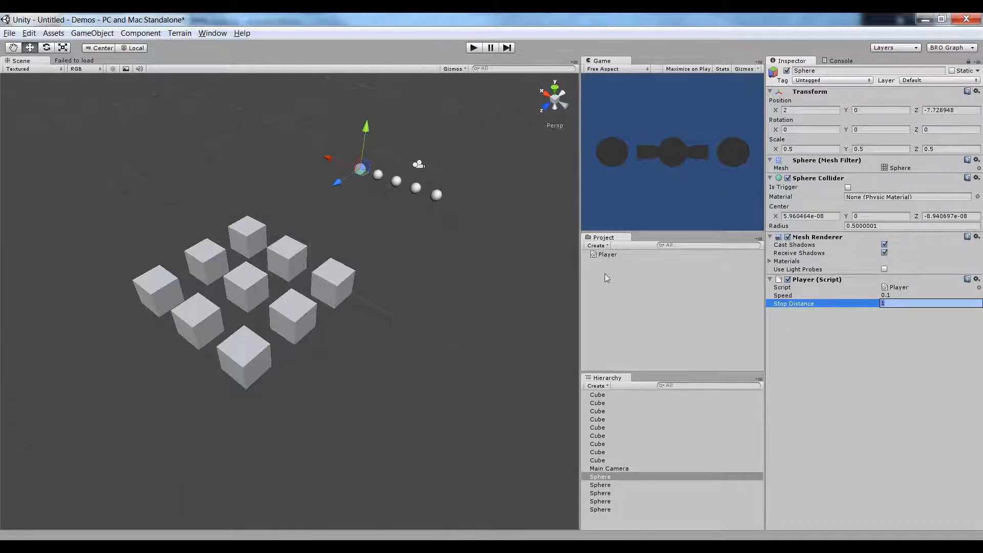
pyautogui.write('2')
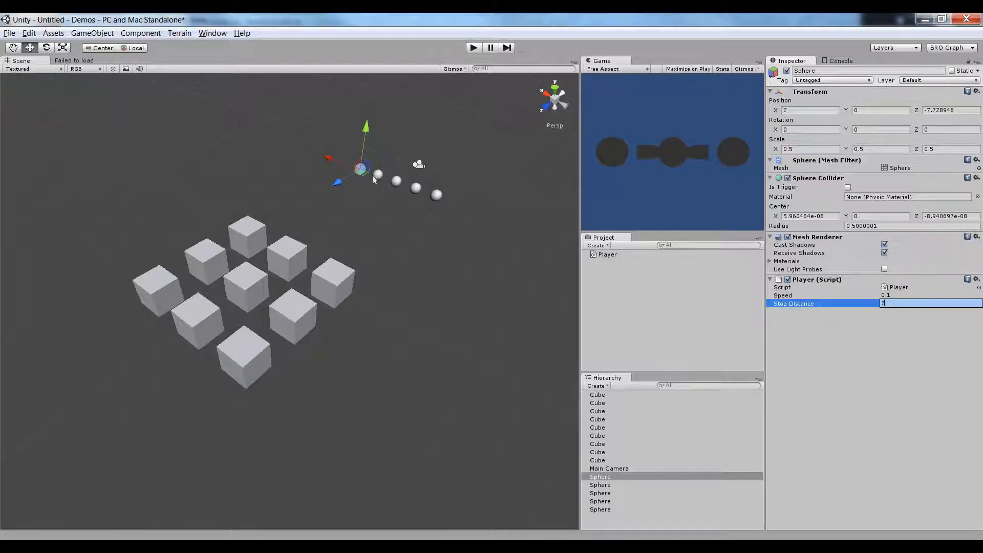
pyautogui.write('1')
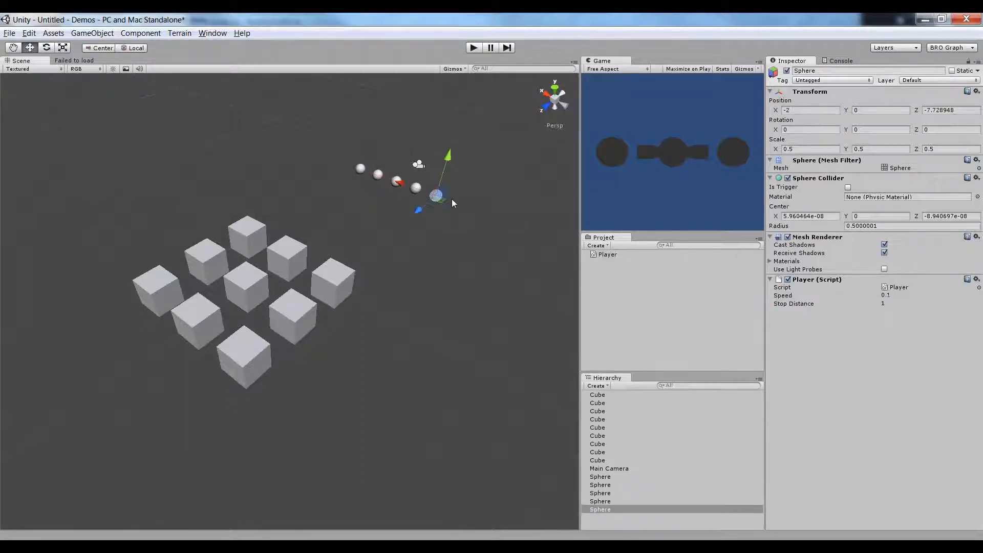
pyautogui.click(454, 244)
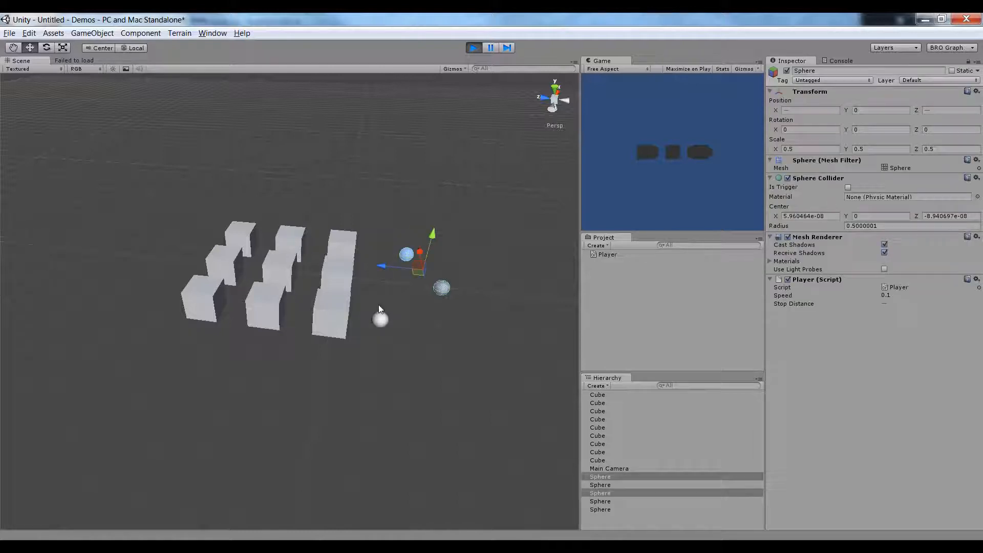
pyautogui.click(473, 47)
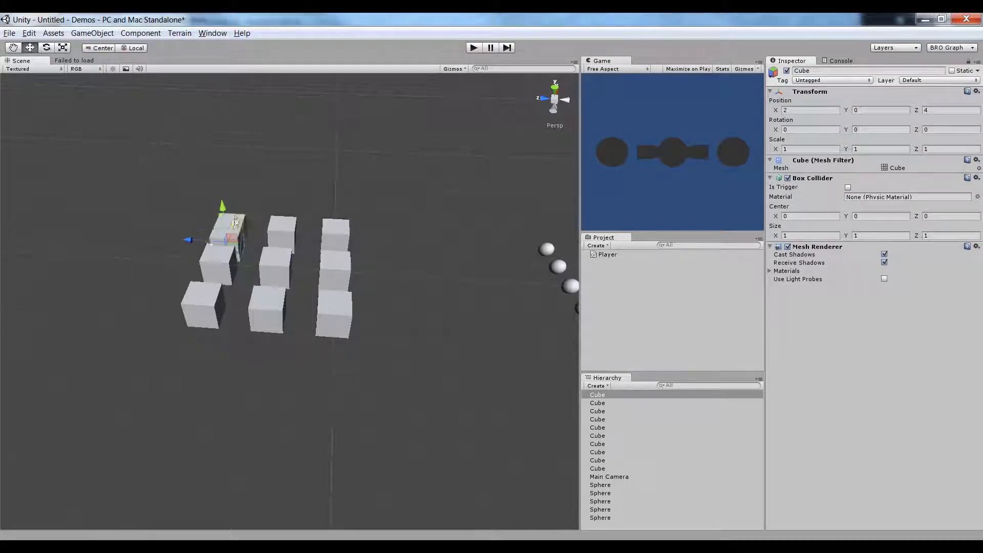
# Move a cube to an uneven spot, then run Play mode to confirm each sphere still stops short.
pyautogui.moveTo(236, 239); pyautogui.dragTo(228, 235)
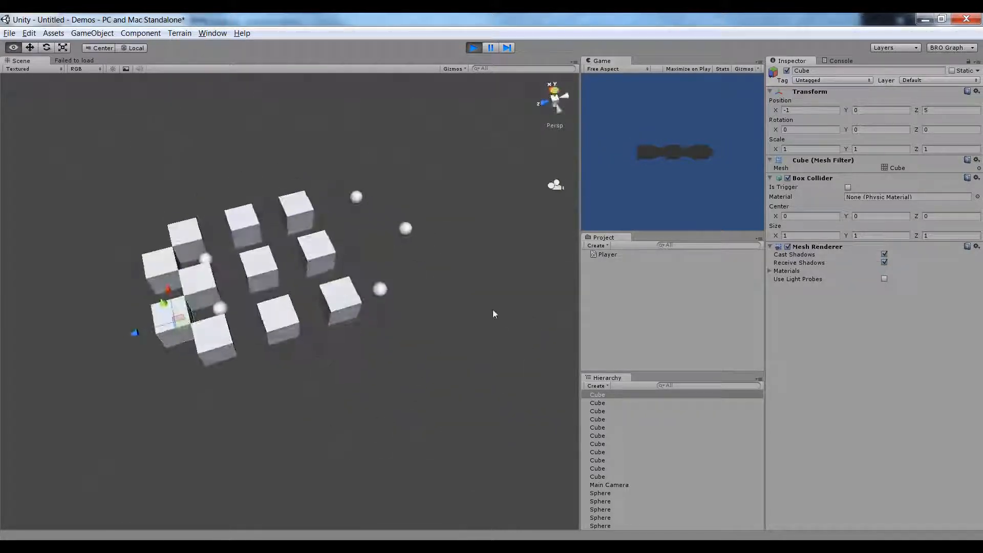
pyautogui.click(473, 47)
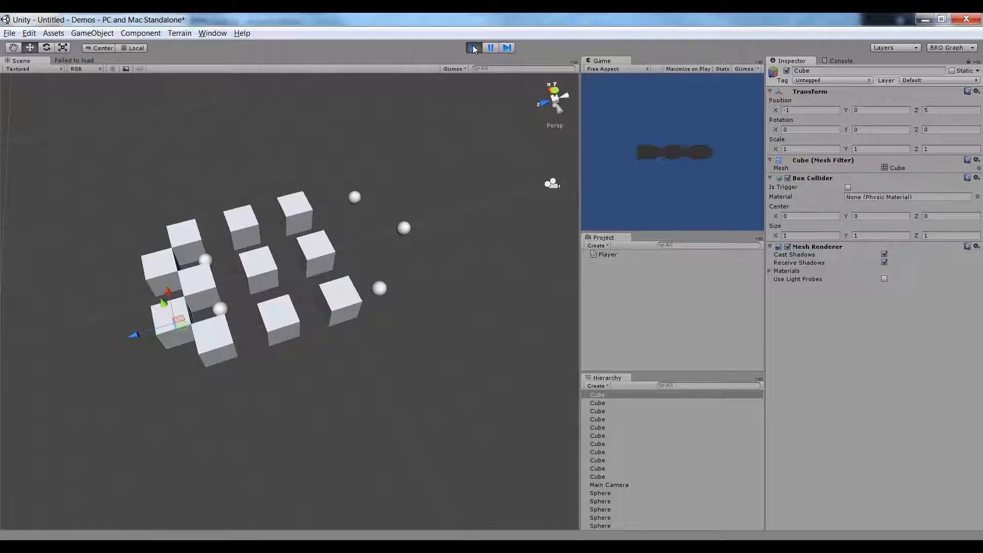
pyautogui.click(474, 47)
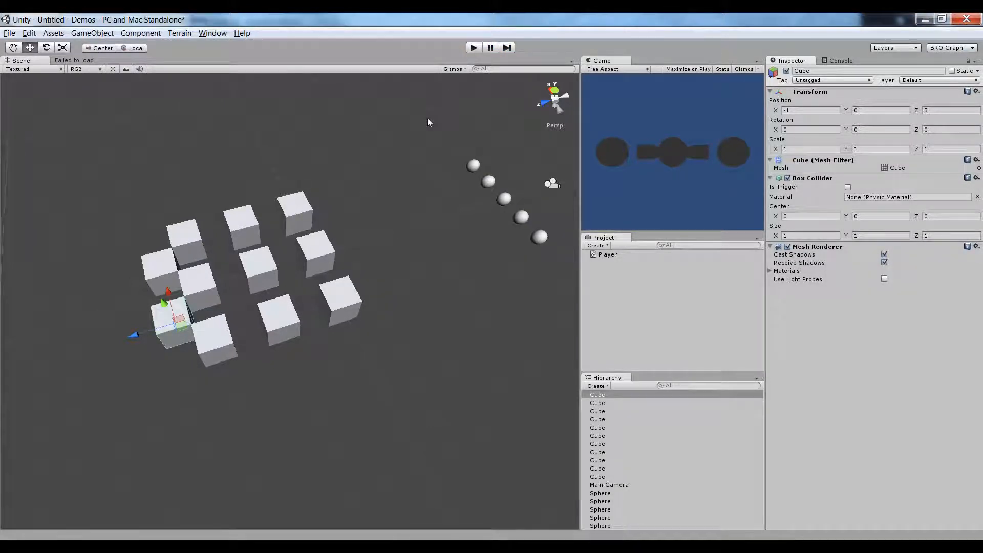